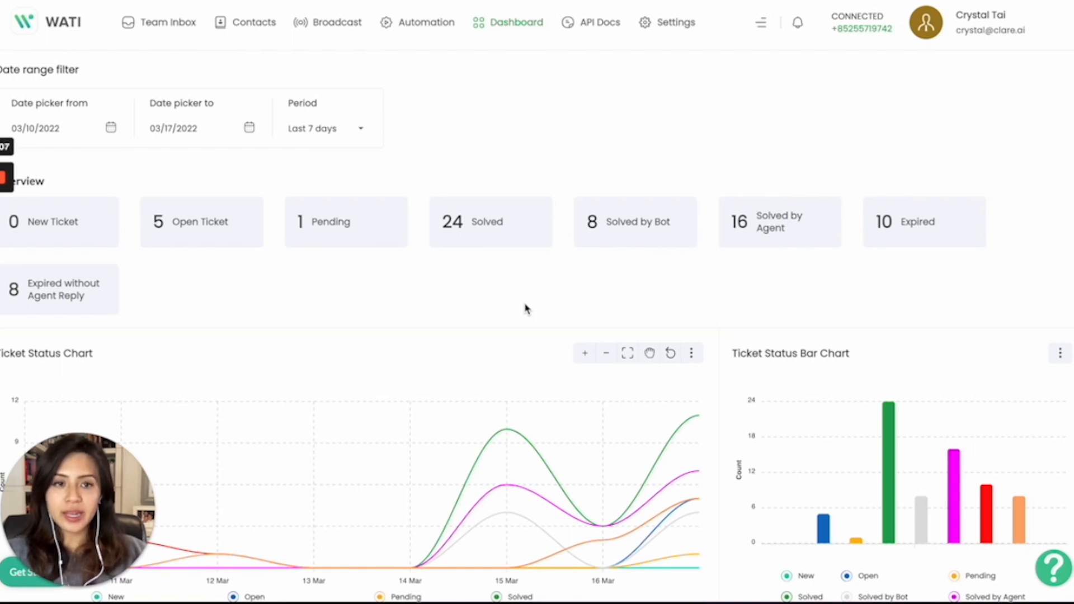
pyautogui.moveTo(838, 67)
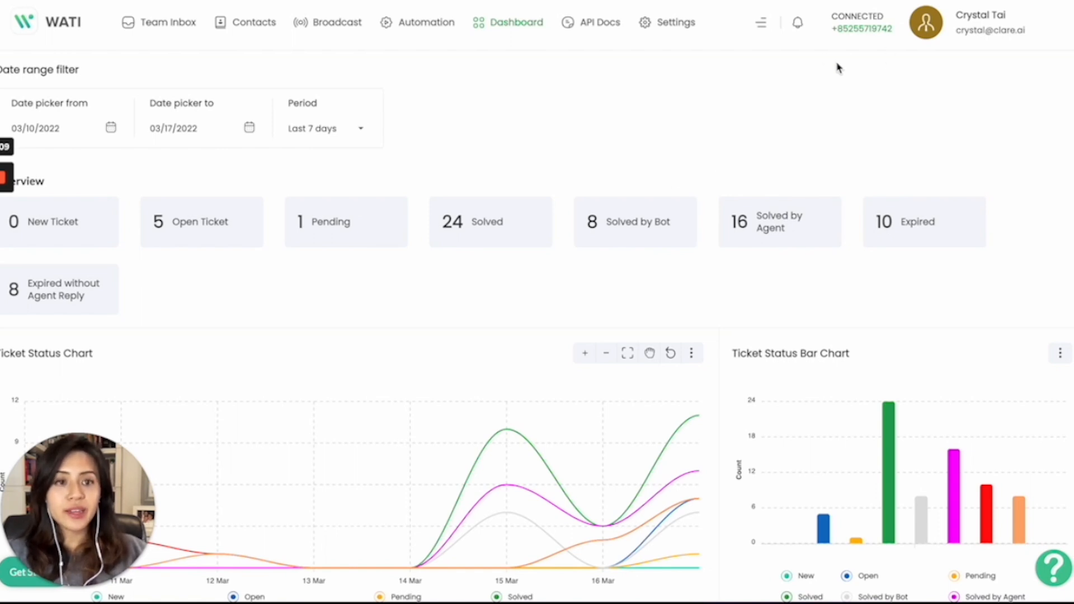
pyautogui.moveTo(820, 170)
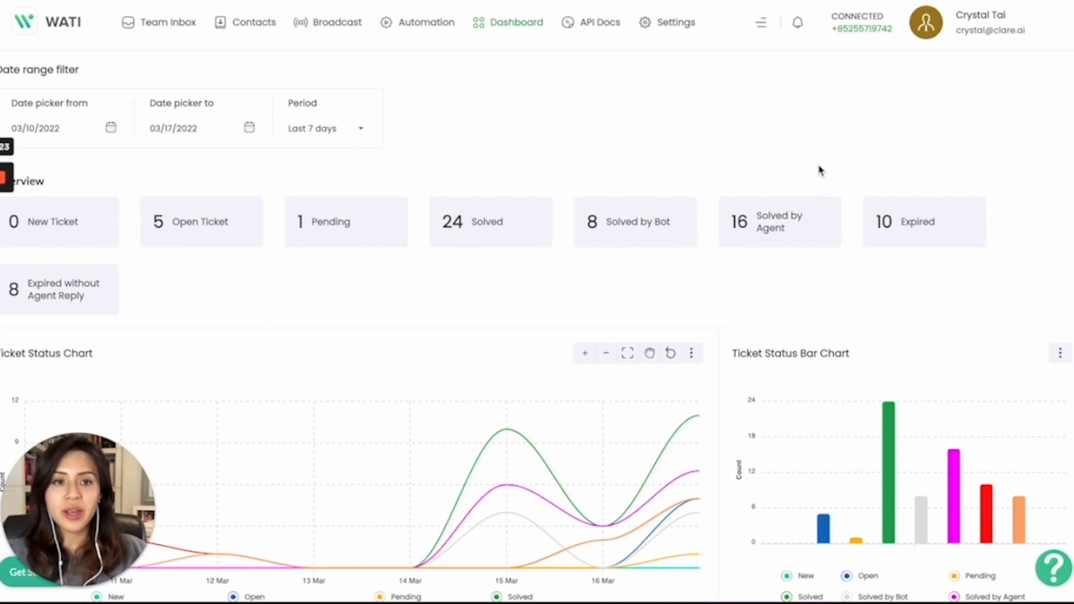
# Go to Operator Management via the account menu and show the Teams list.
pyautogui.click(761, 22)
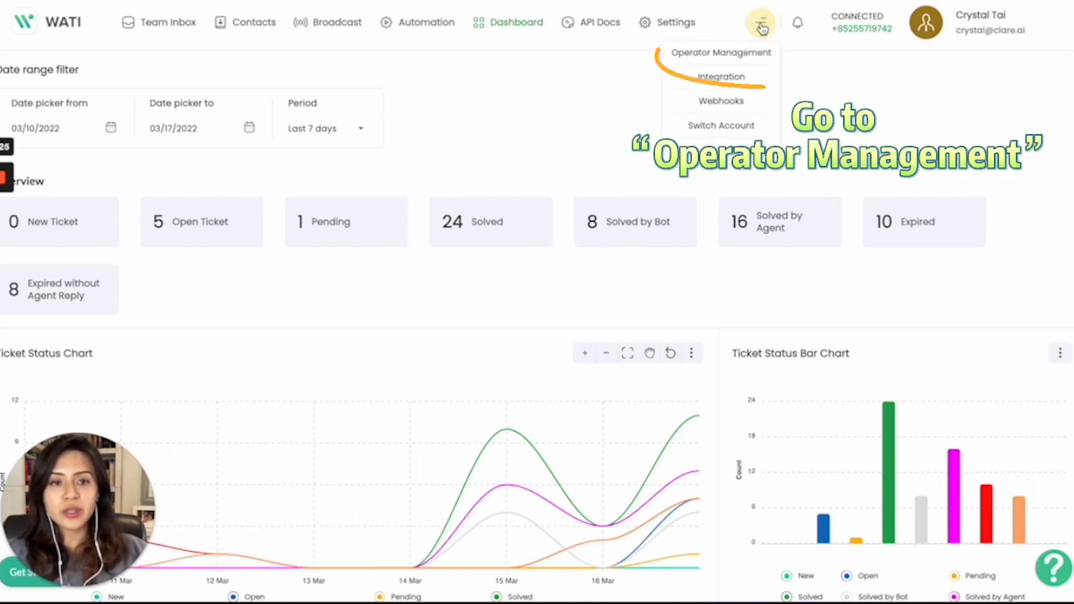
pyautogui.click(721, 52)
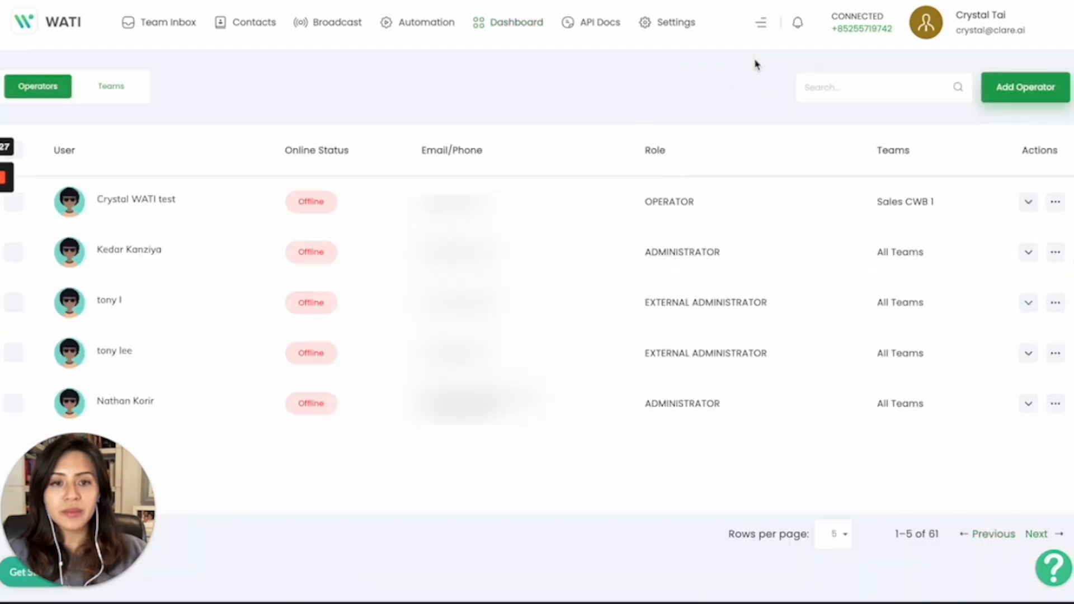
pyautogui.moveTo(418, 22)
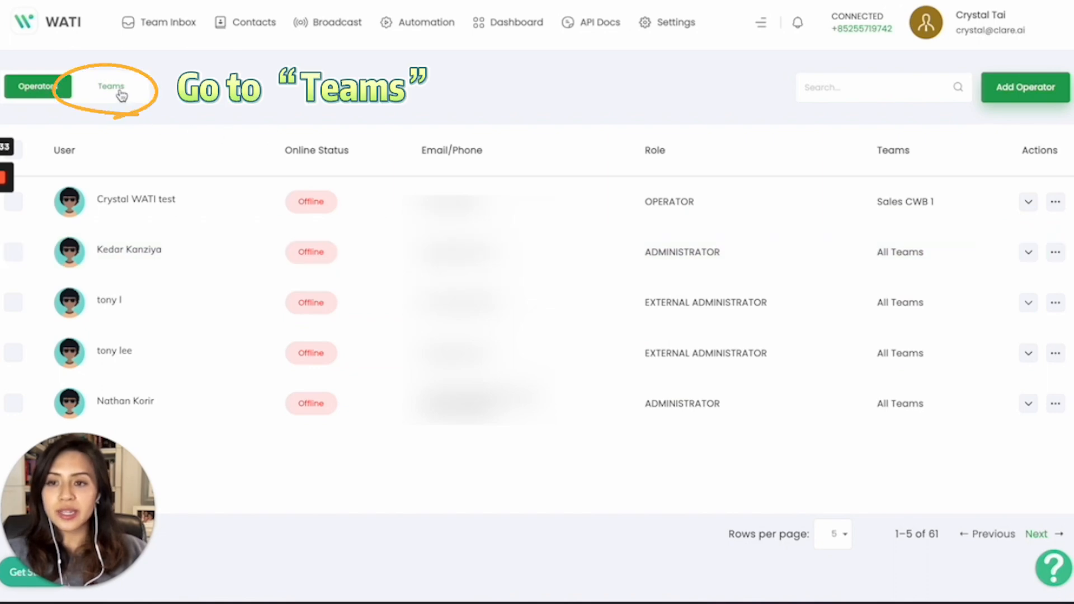
pyautogui.click(110, 86)
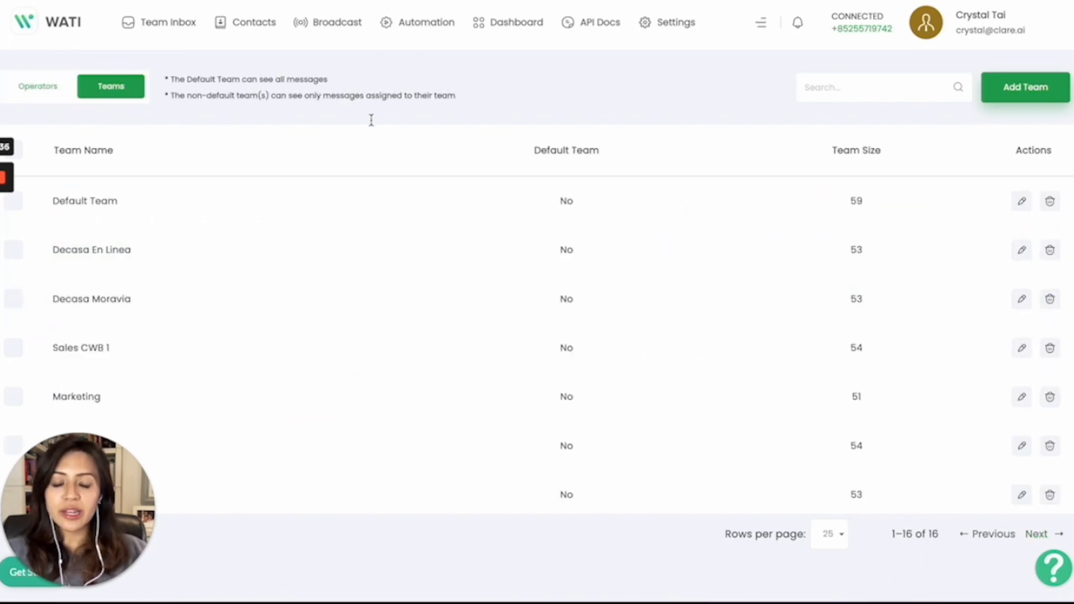
pyautogui.moveTo(510, 73)
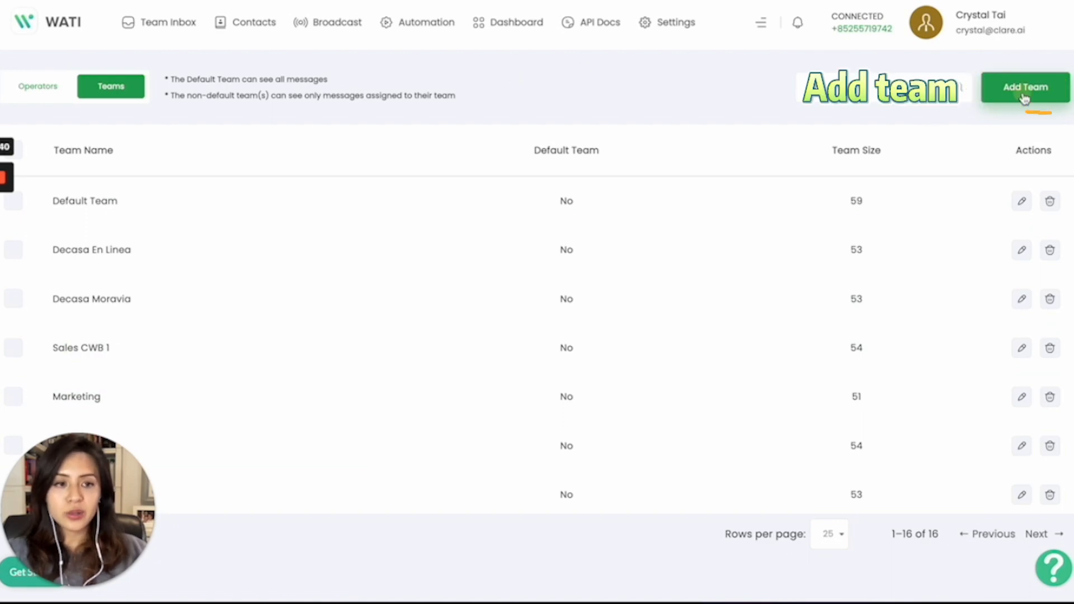
# Add two teams named 'WATI Sales' and 'WATI CS Team' via the Add Team dialog.
pyautogui.click(1025, 87)
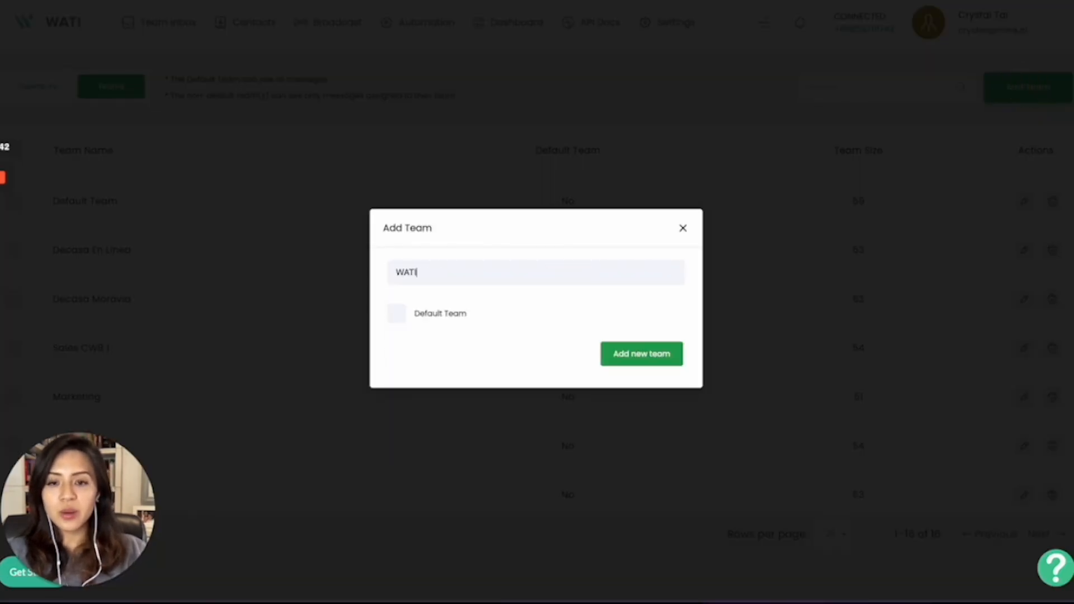
pyautogui.write('Sales')
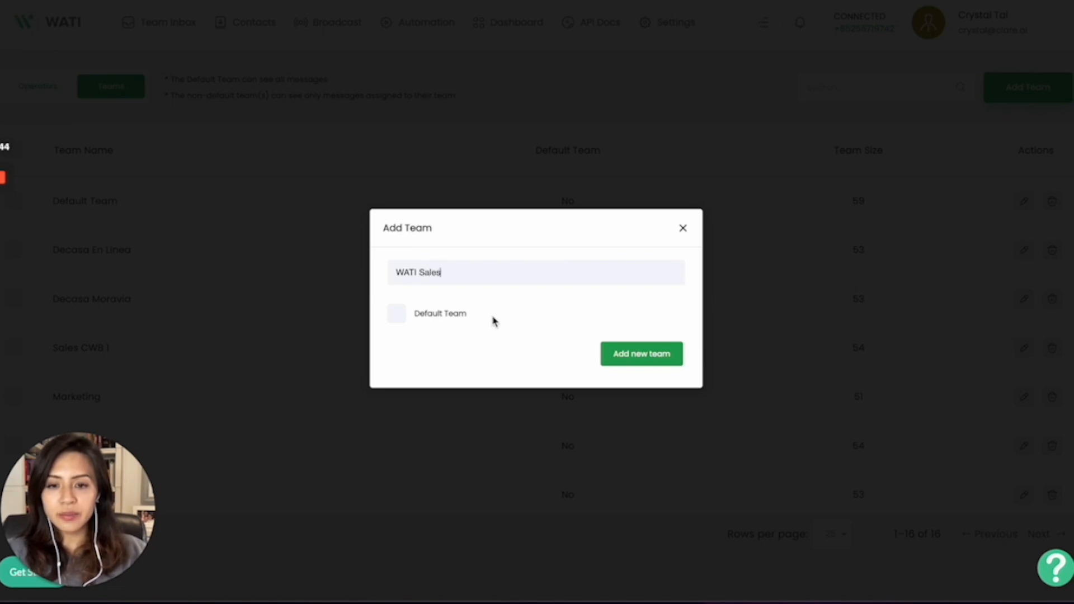
pyautogui.click(640, 354)
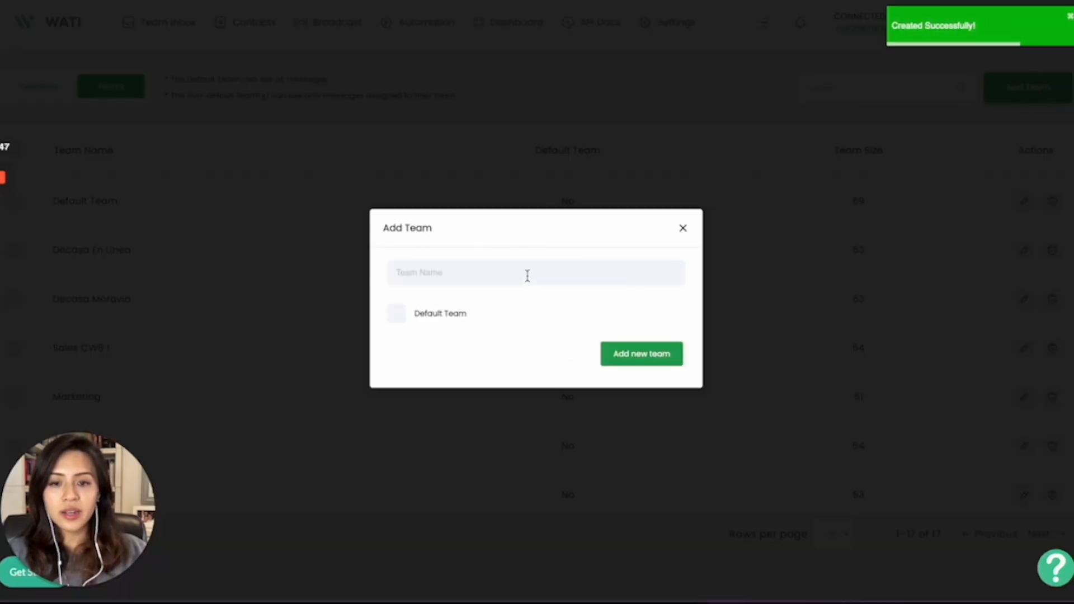
pyautogui.write('WATI CS')
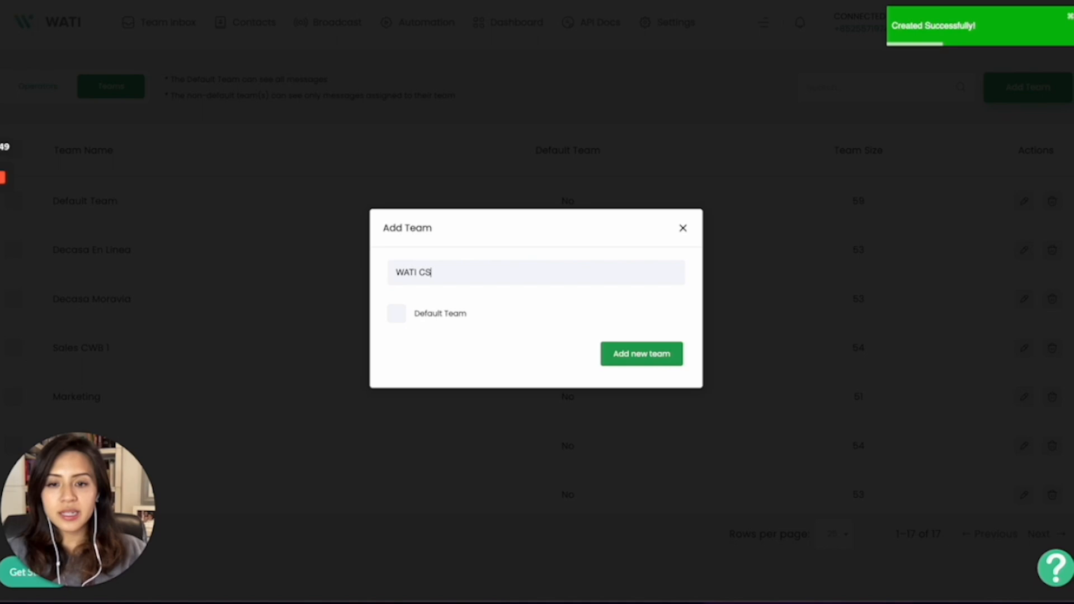
pyautogui.click(641, 354)
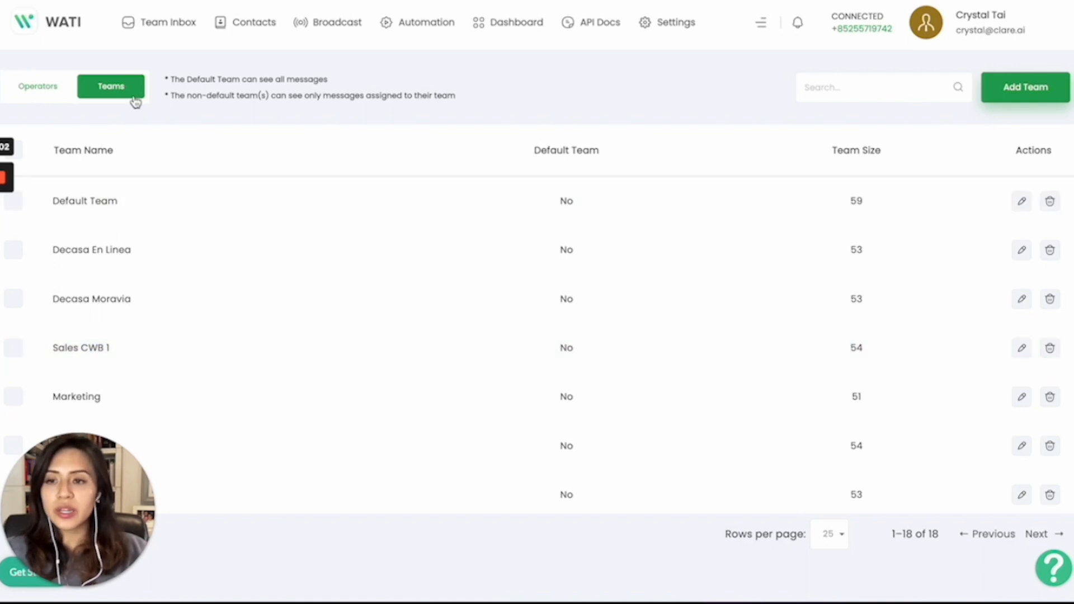
# Return to the Operators list and show actions for operator Crystal WATI test.
pyautogui.click(38, 87)
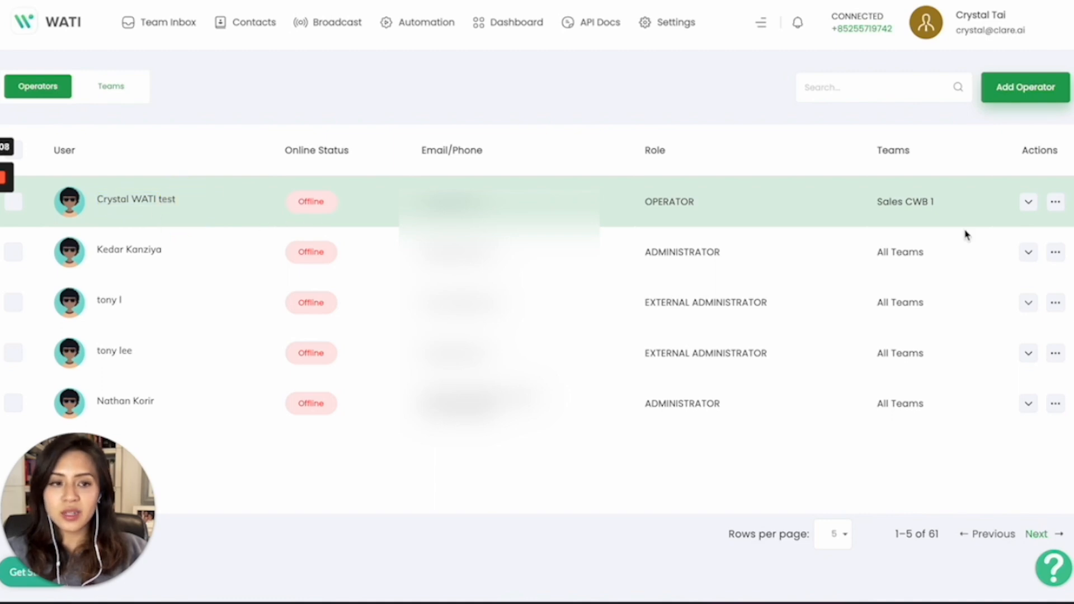
pyautogui.click(1055, 202)
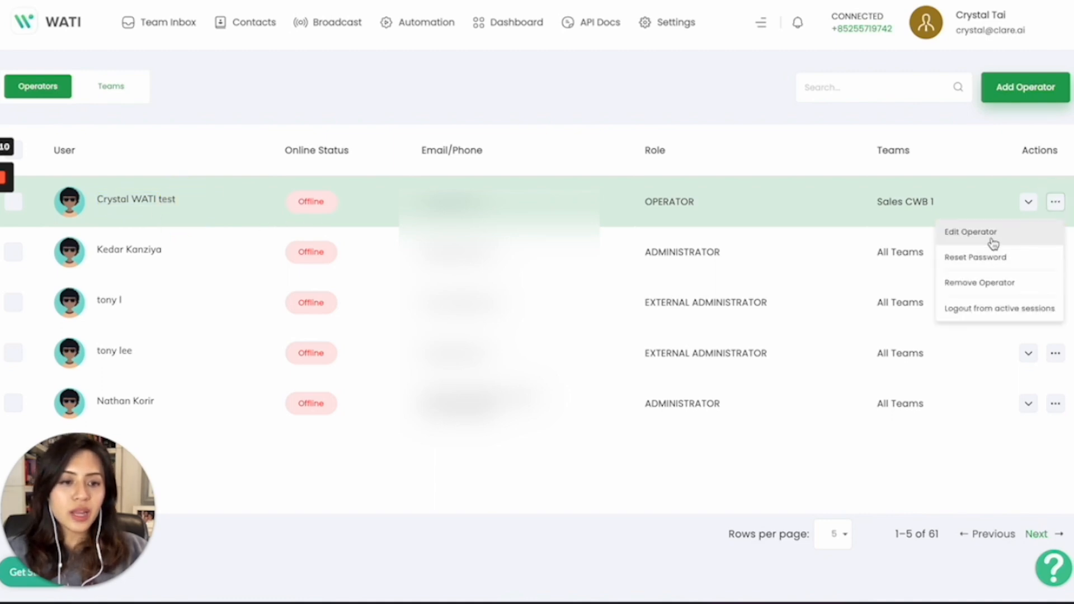
# Edit Crystal WATI test and add WATI Sales to her teams alongside Sales CWB 1.
pyautogui.click(970, 232)
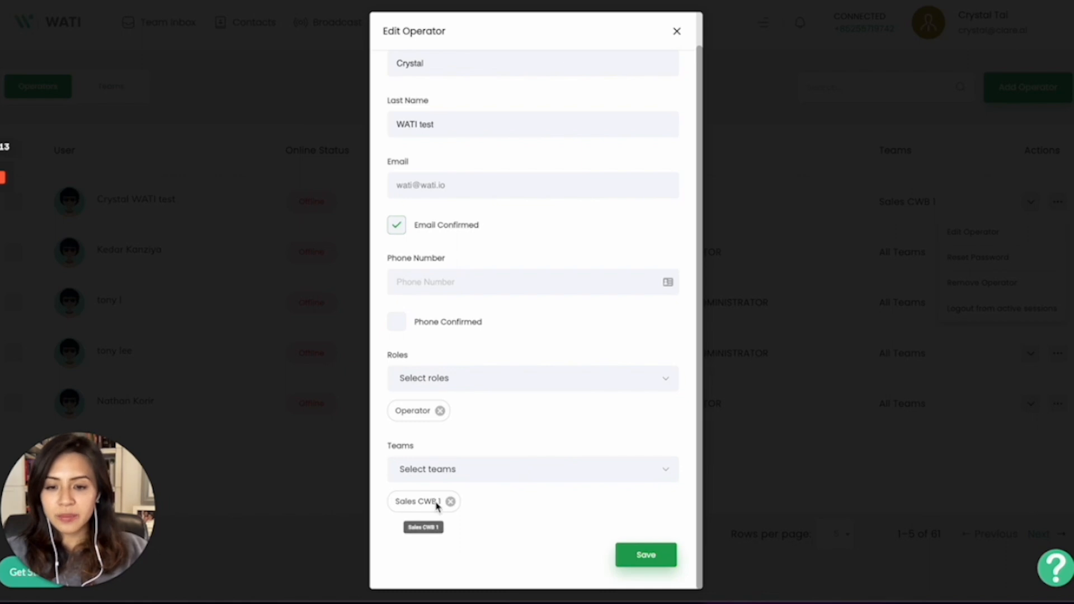
pyautogui.click(532, 469)
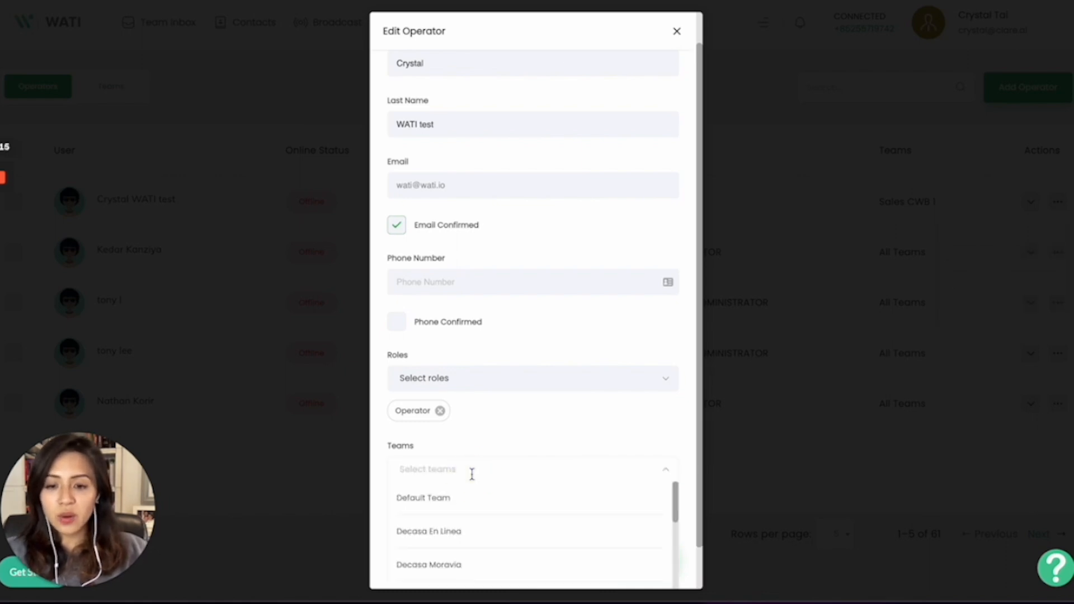
pyautogui.write('wati')
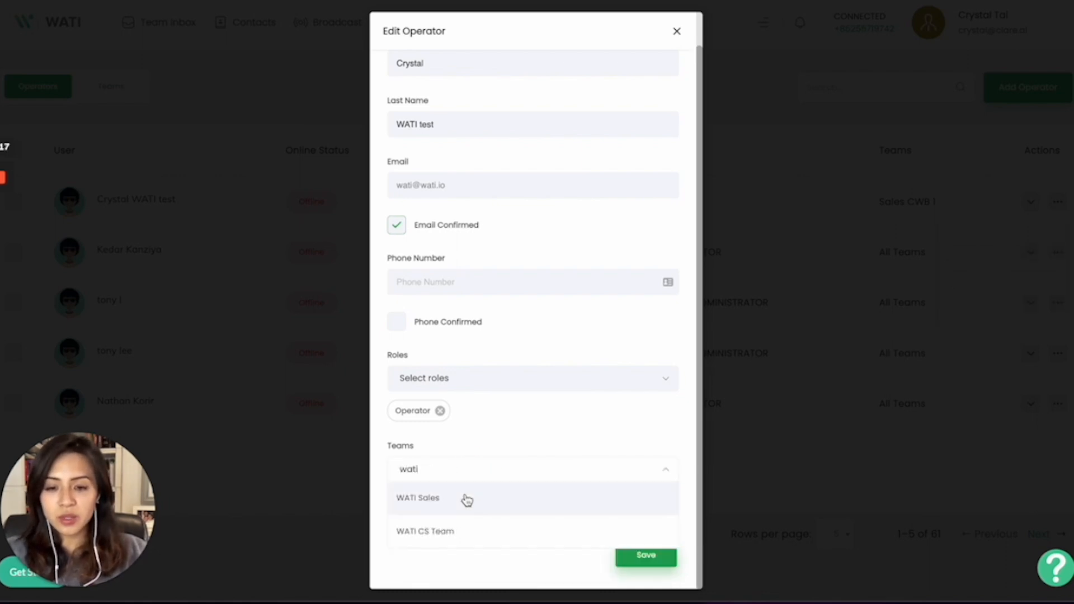
pyautogui.click(418, 498)
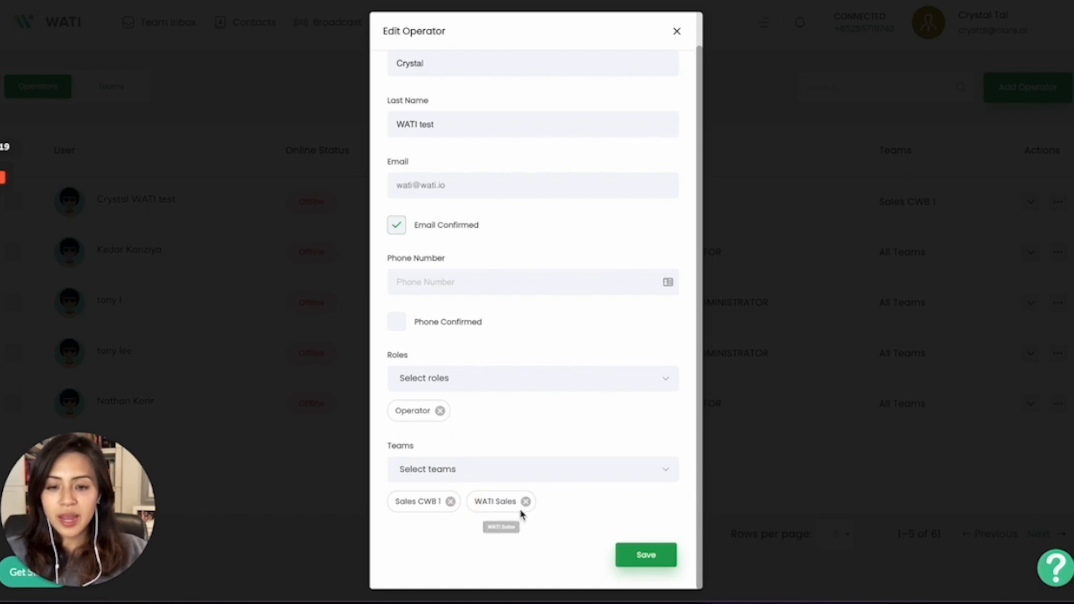